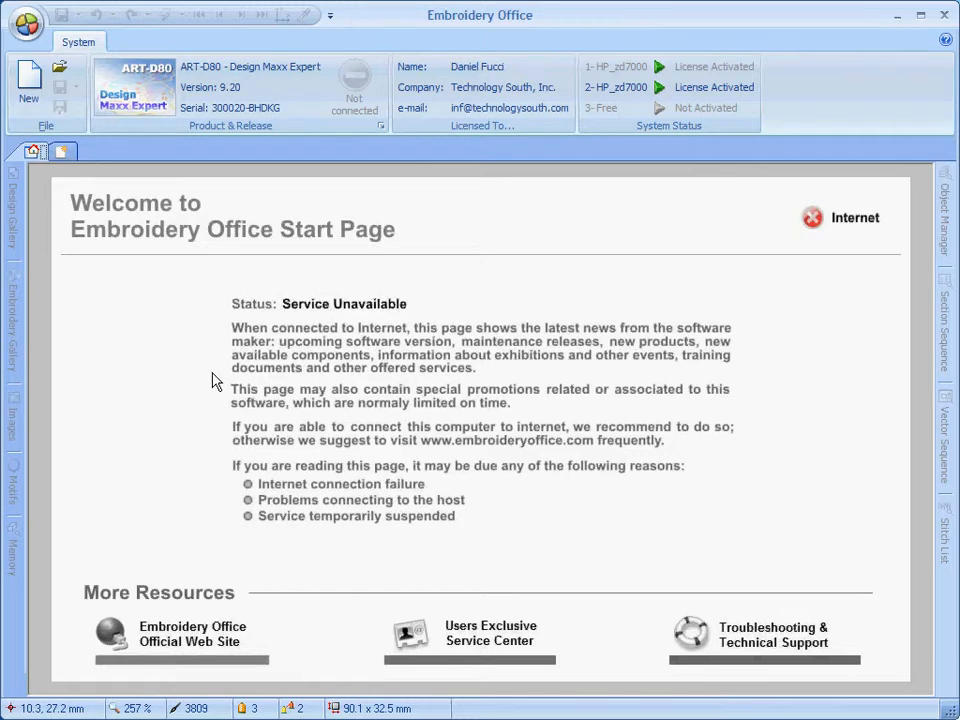
Create a new design, then open the 09006EFA Life Alliance design file.
left_click(62, 151)
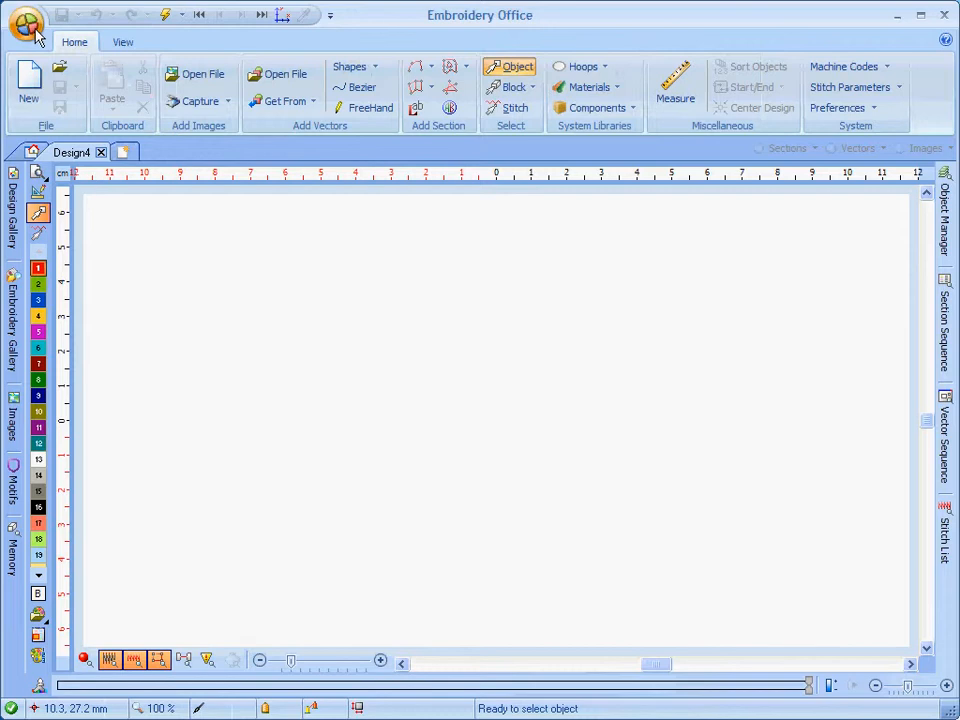
left_click(22, 20)
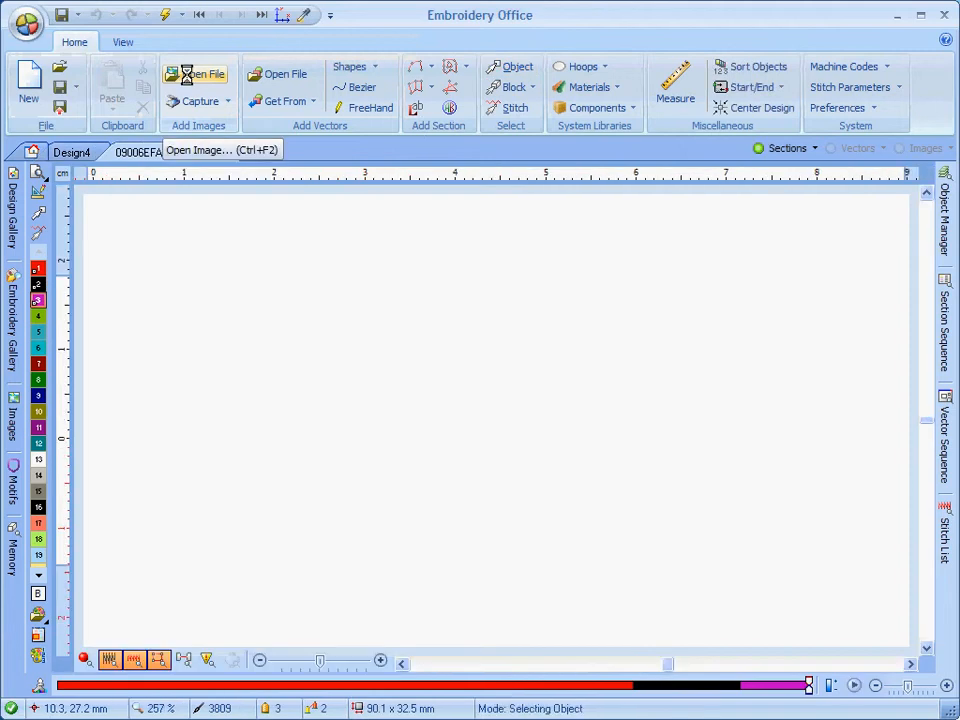
left_click(201, 74)
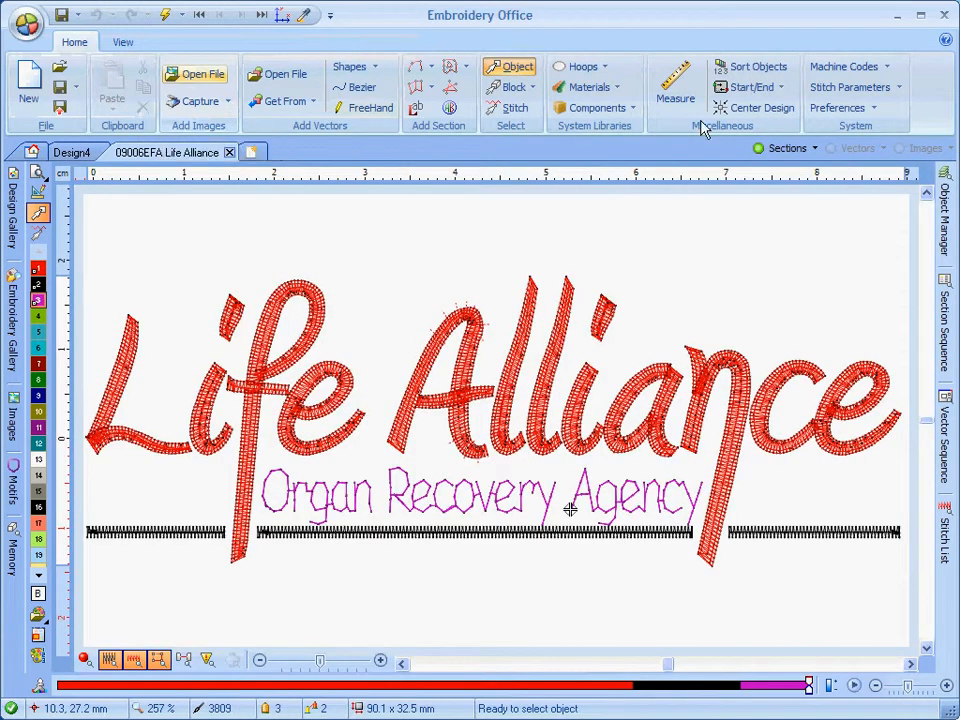
Show the Object Manager's 51 sections and toggle stitch display off.
left_click(947, 205)
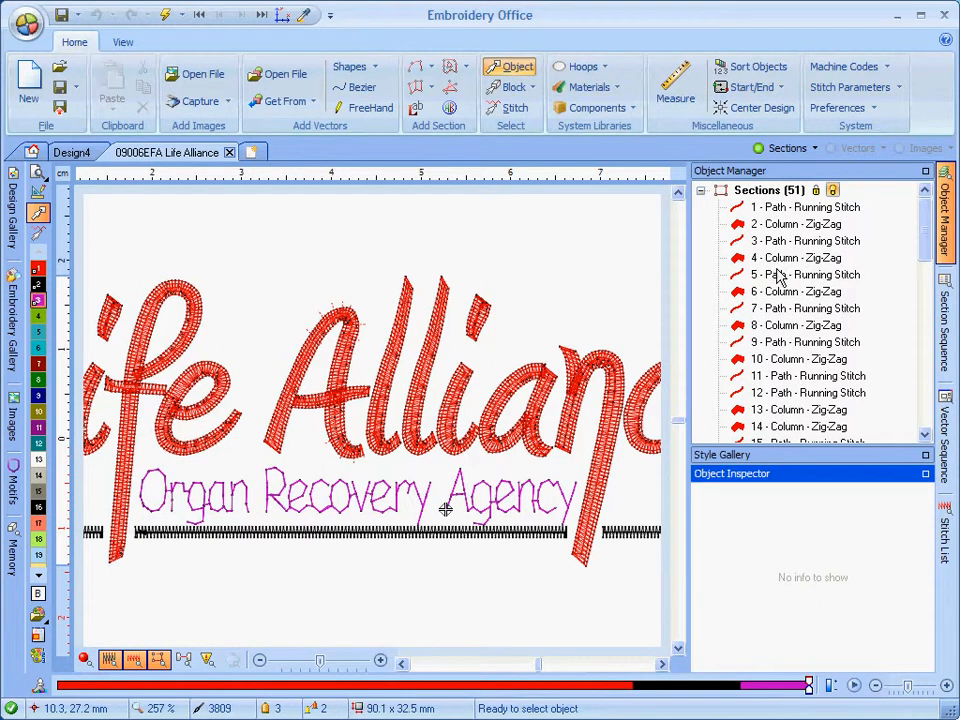
mouse_move(795, 224)
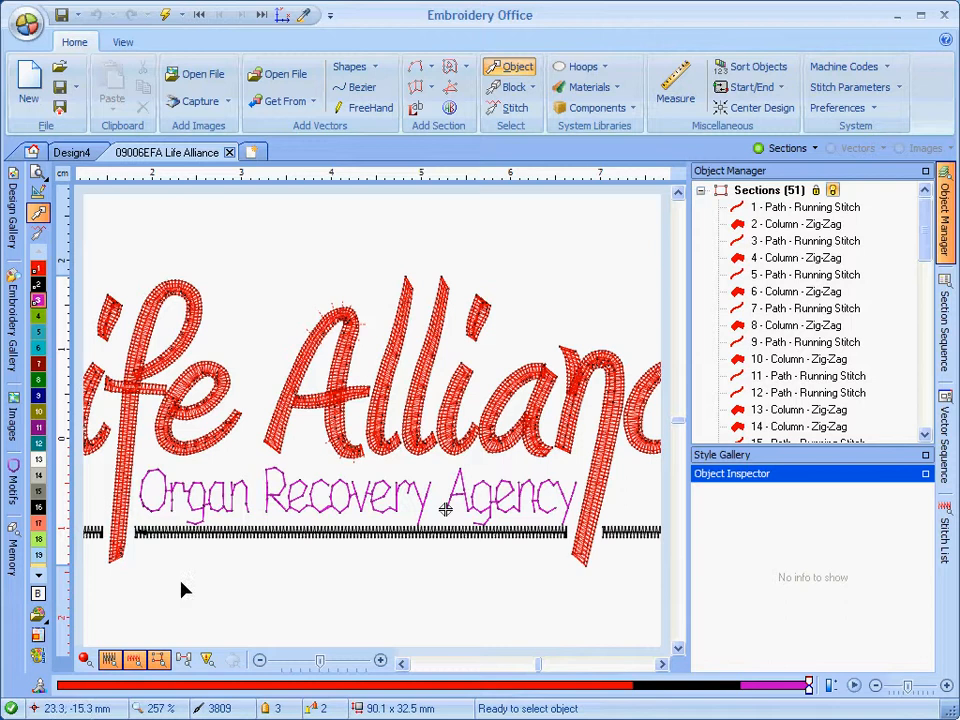
left_click(128, 658)
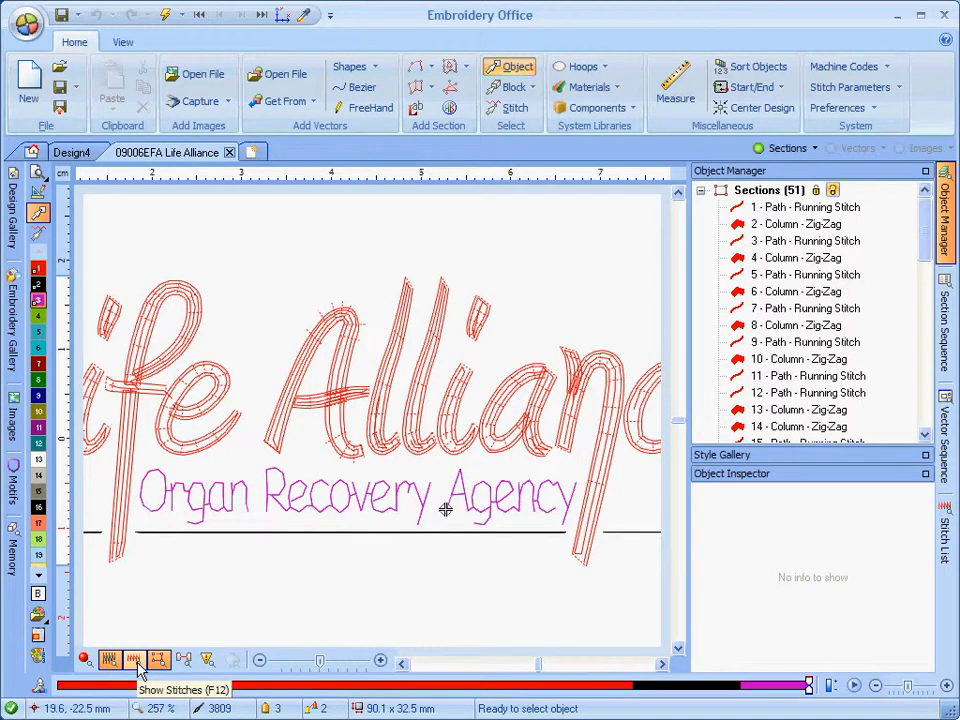
Turn stitch display back on, showing stitch lines with needle points.
left_click(133, 657)
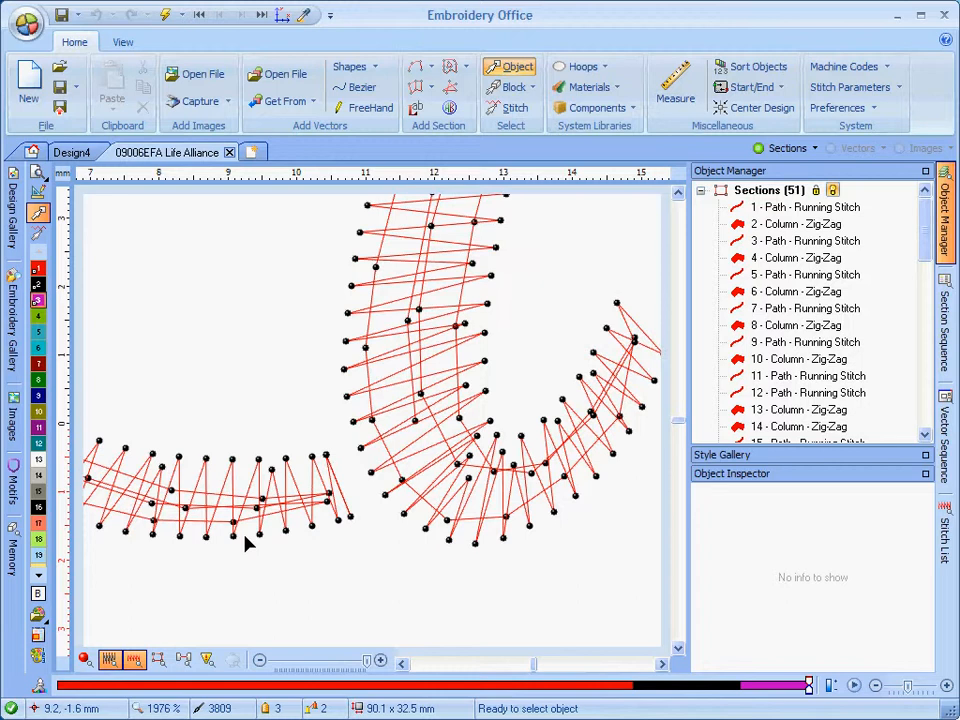
mouse_move(457, 408)
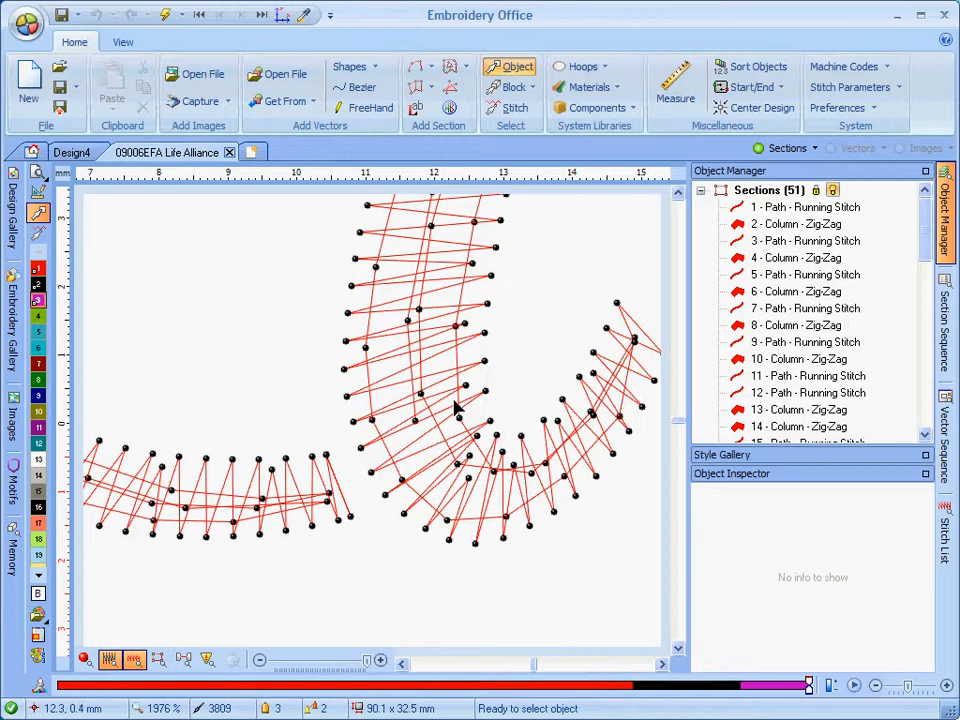
mouse_move(338, 453)
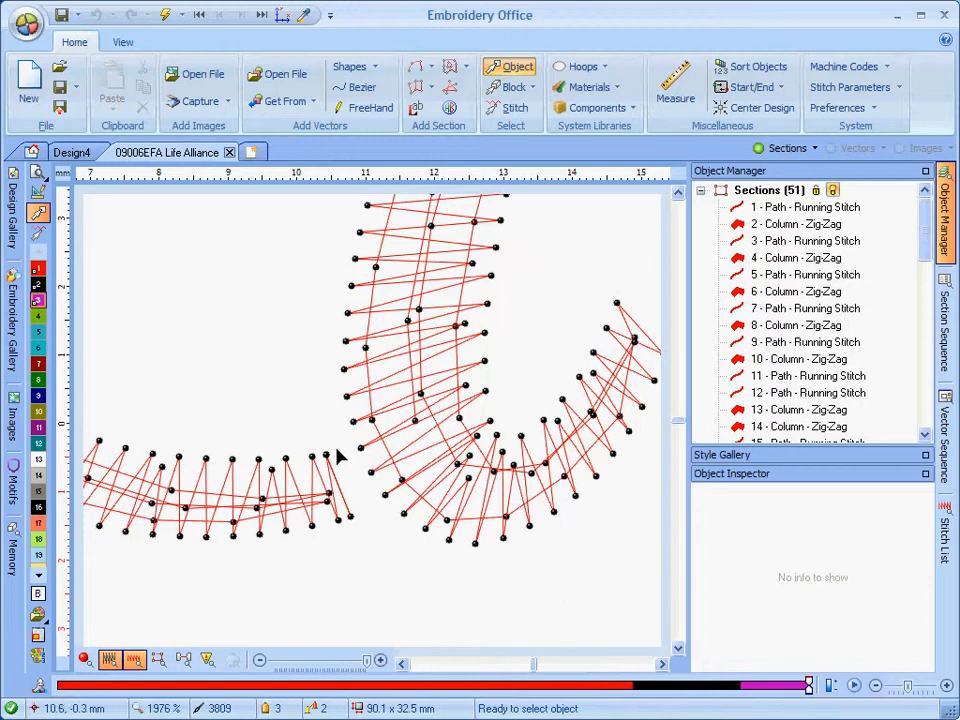
mouse_move(330, 467)
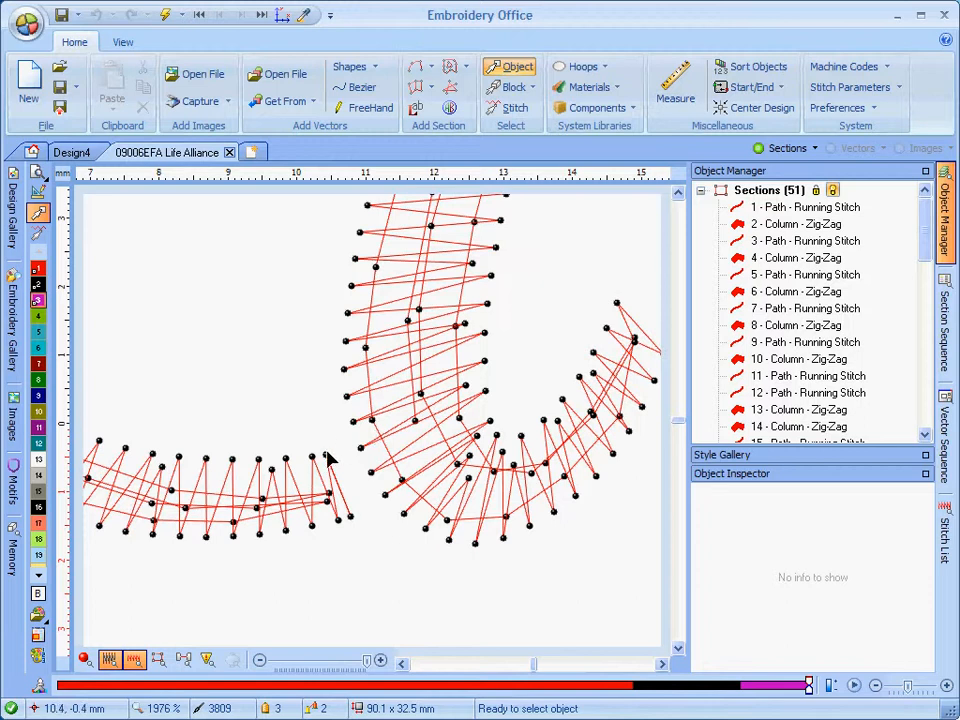
mouse_move(349, 524)
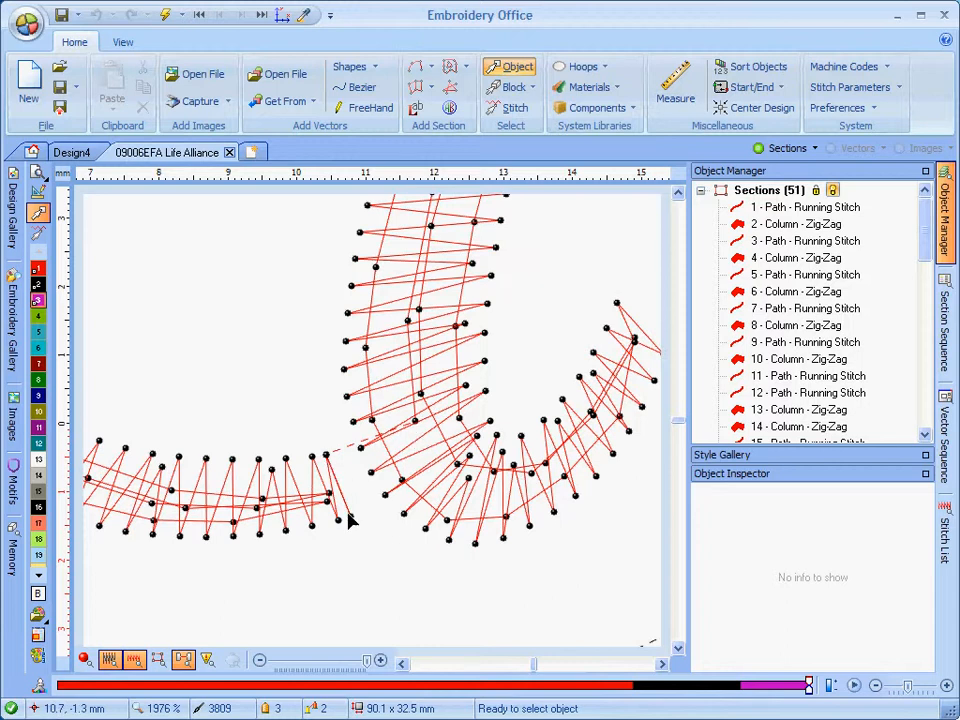
mouse_move(352, 524)
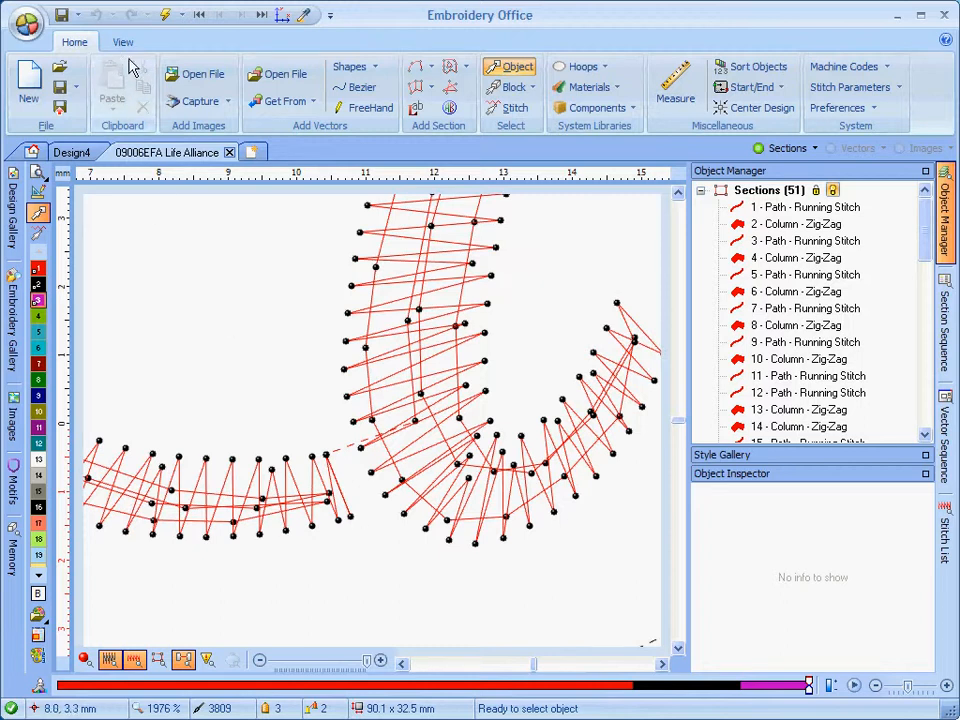
Open the Satellite overview window from the View tab's More Windows.
left_click(122, 41)
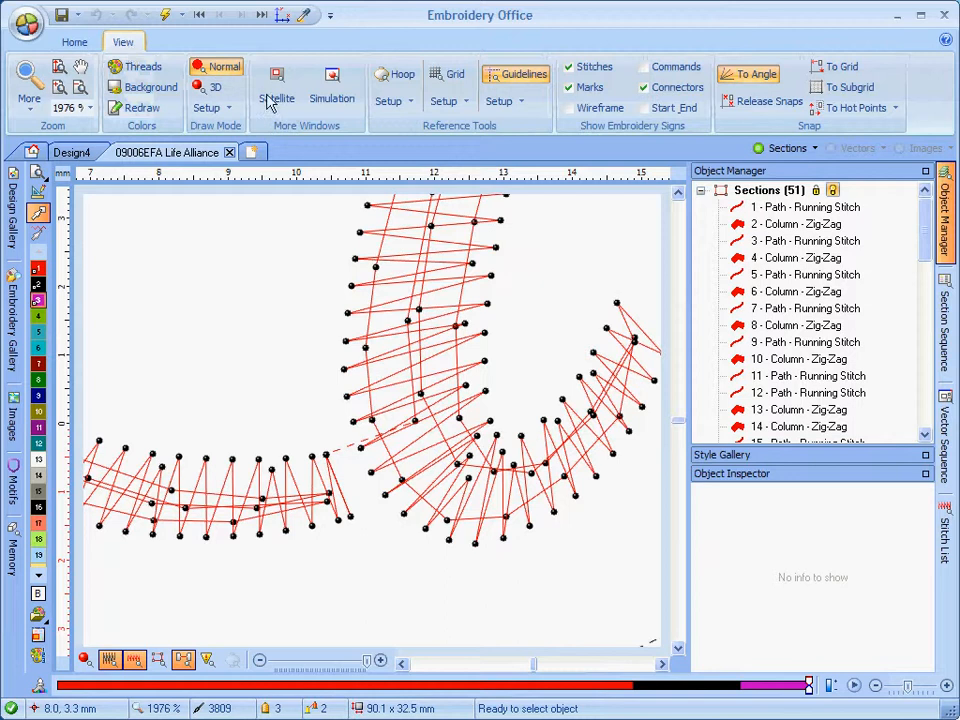
left_click(277, 78)
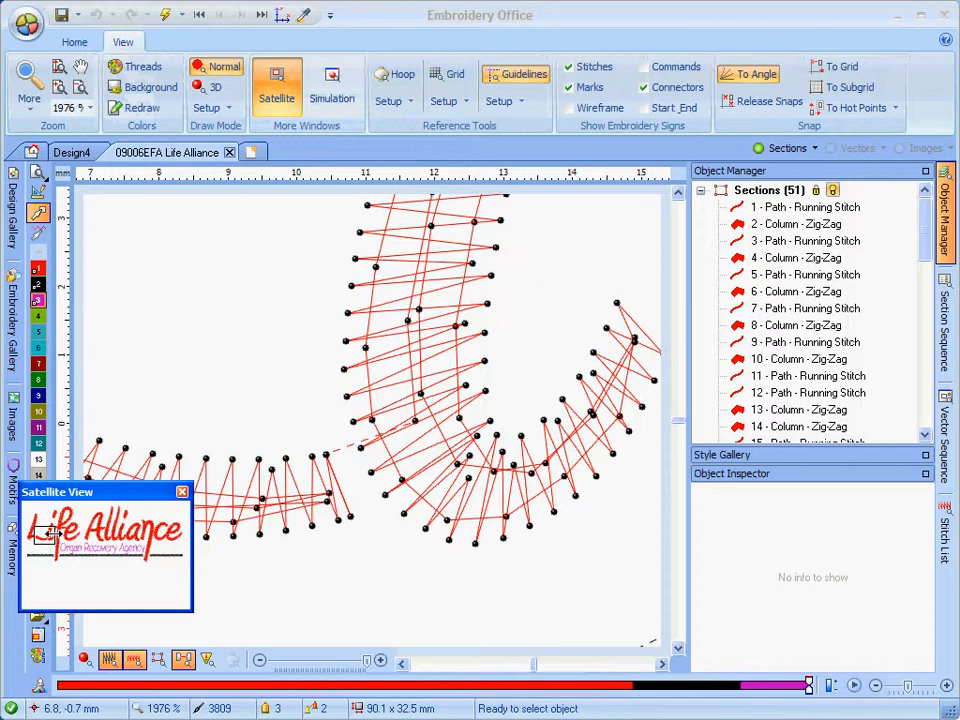
mouse_move(45, 558)
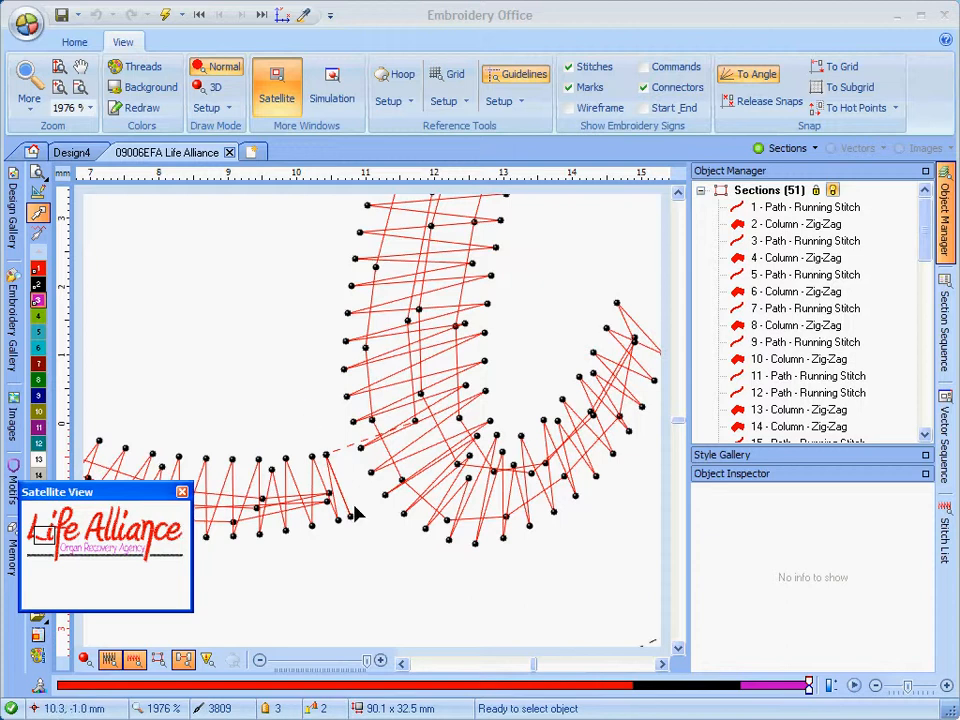
mouse_move(396, 478)
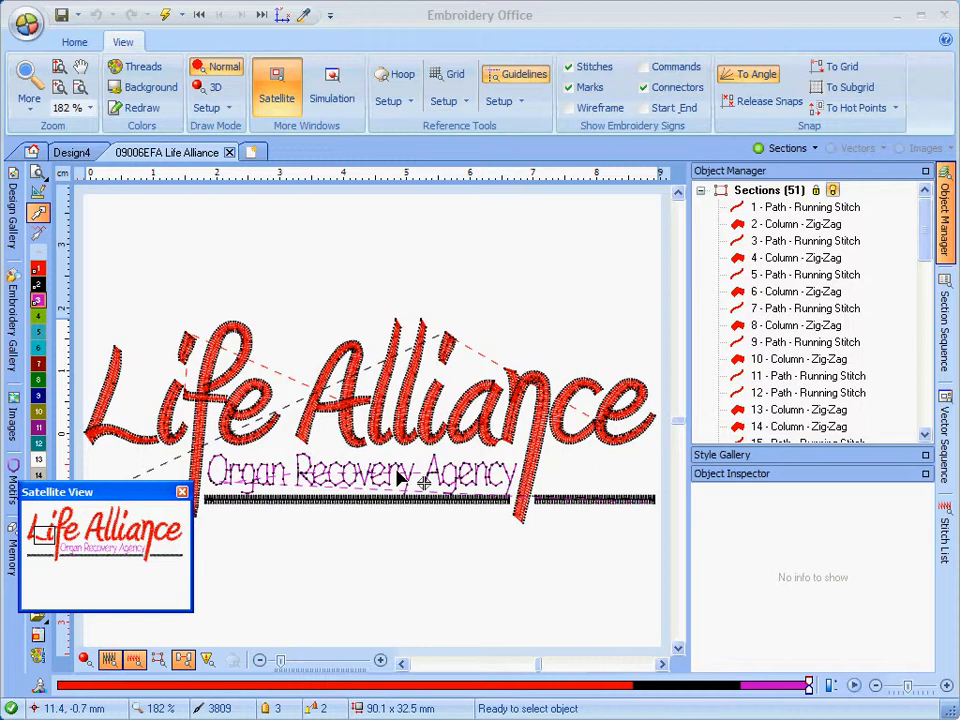
mouse_move(95, 565)
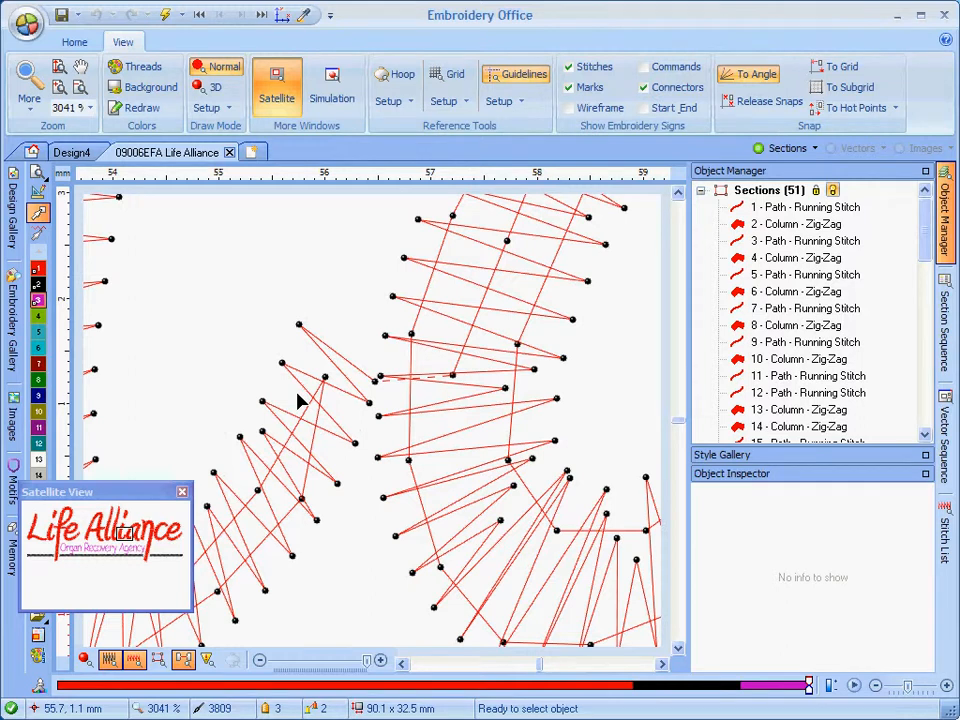
mouse_move(285, 398)
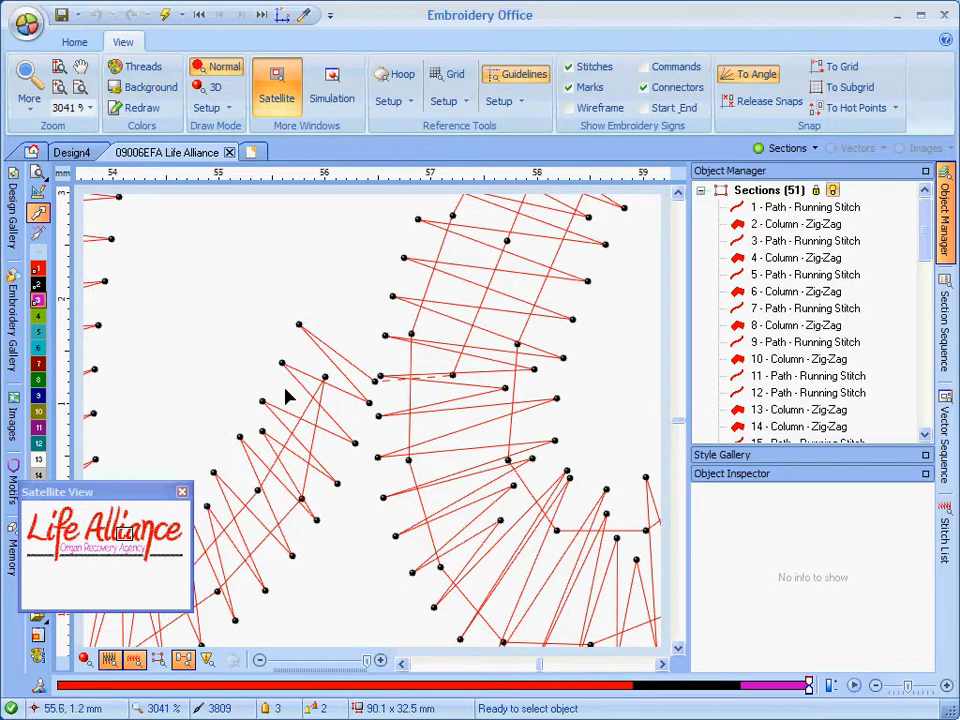
mouse_move(313, 357)
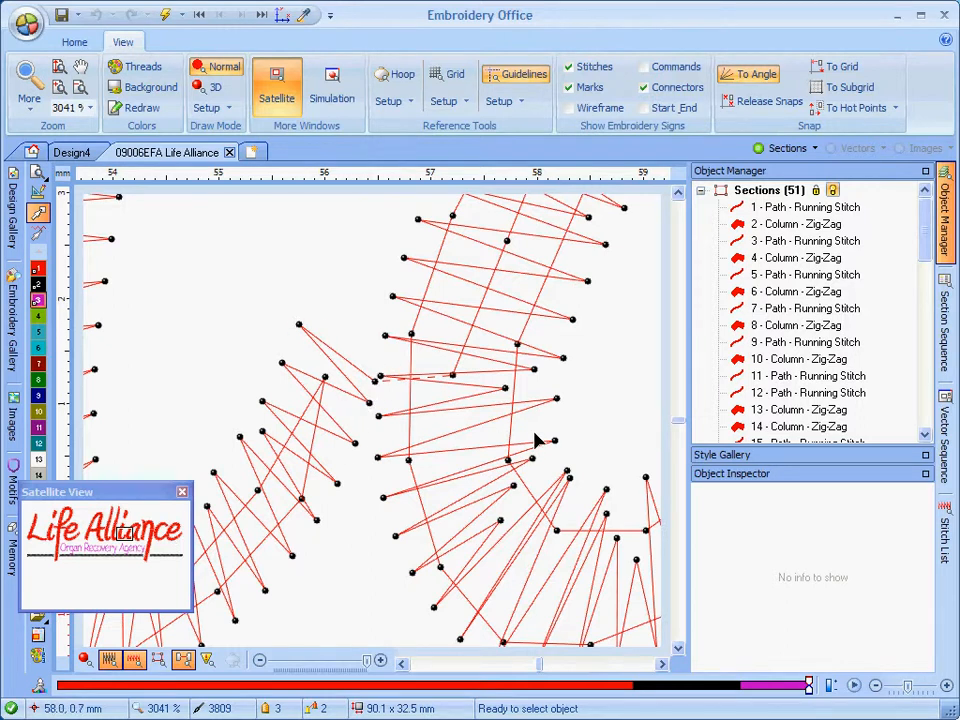
mouse_move(567, 450)
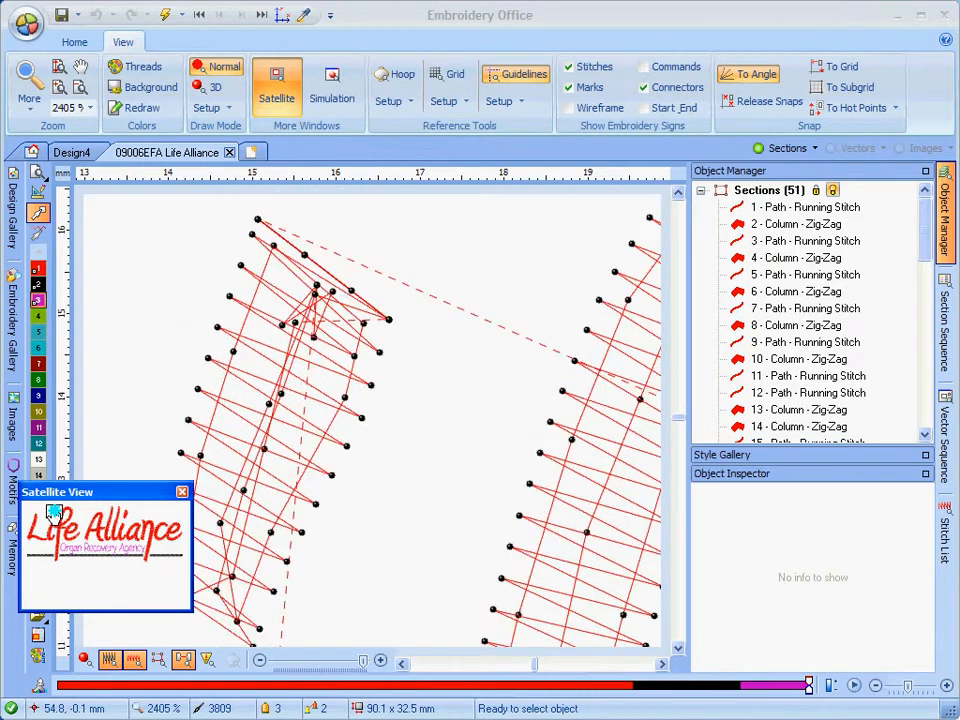
mouse_move(513, 266)
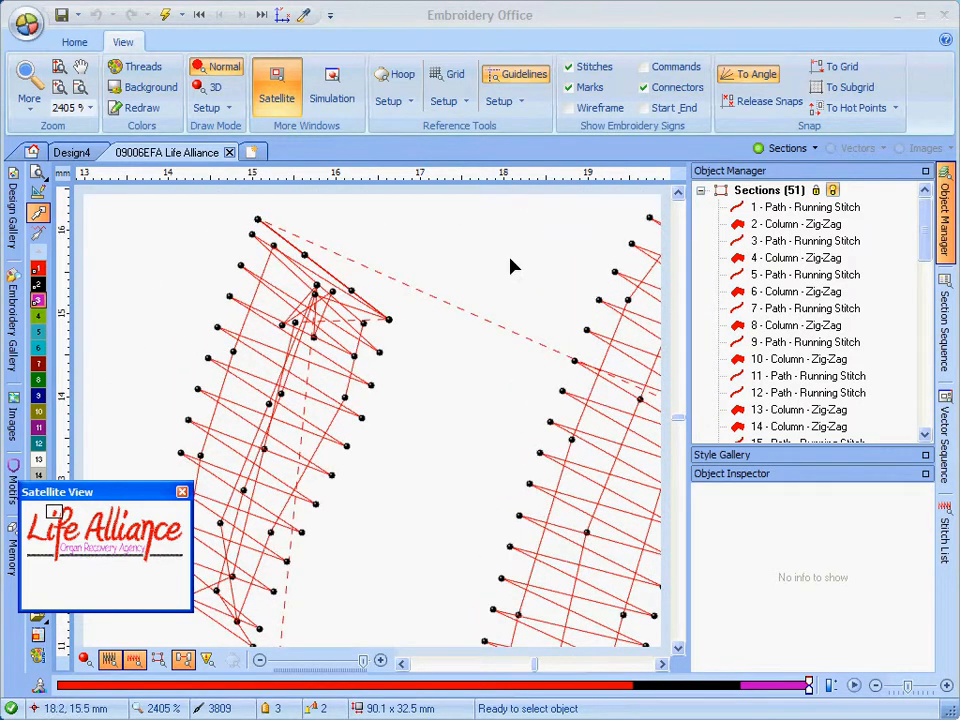
mouse_move(358, 485)
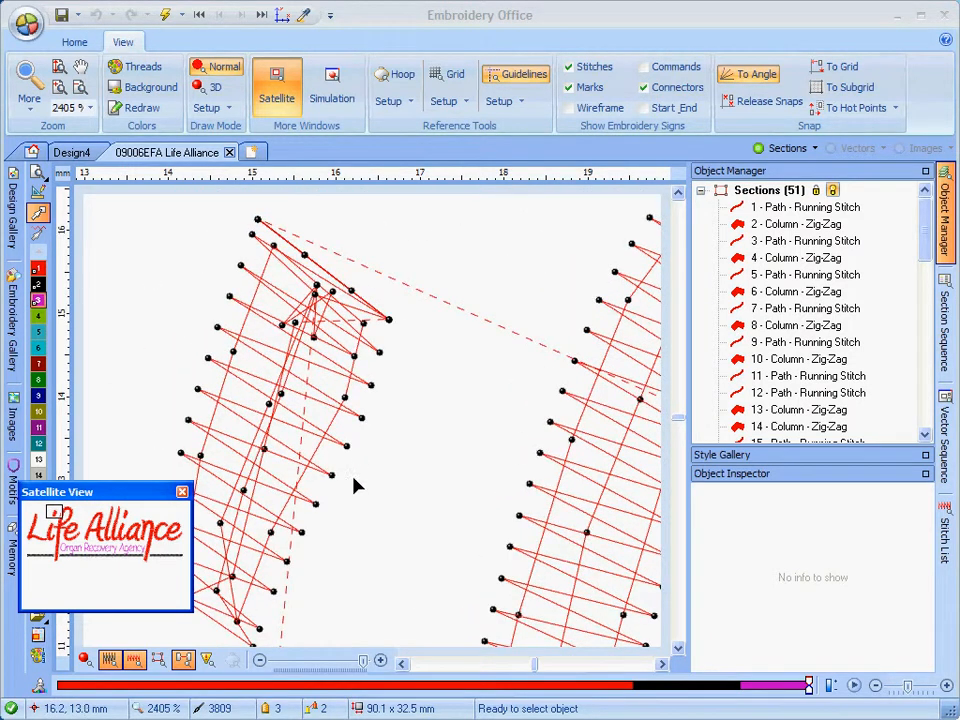
mouse_move(57, 514)
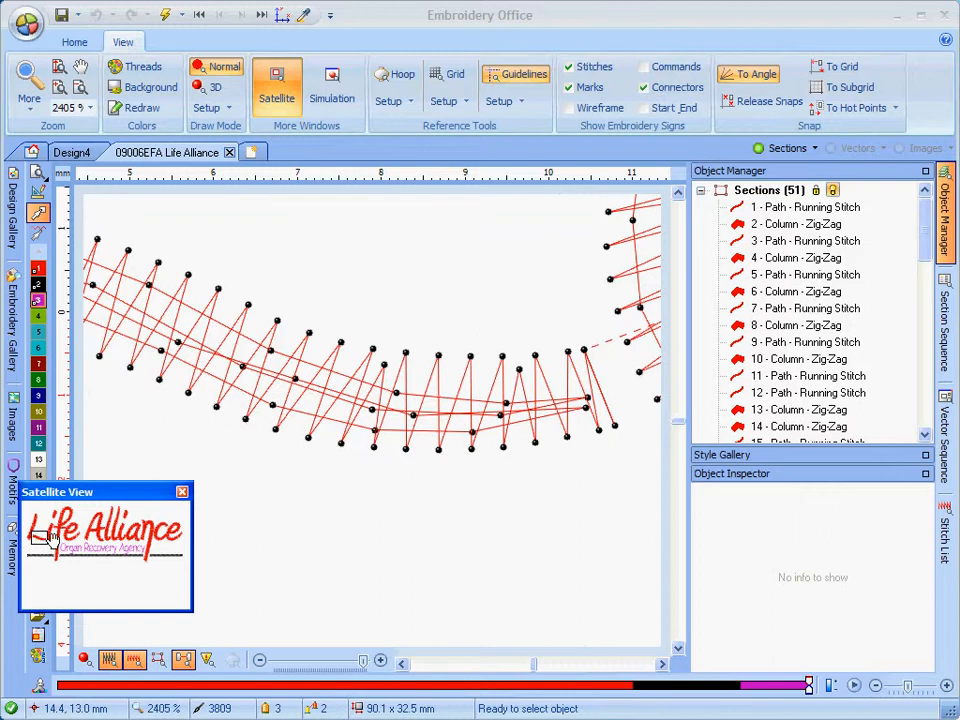
mouse_move(42, 545)
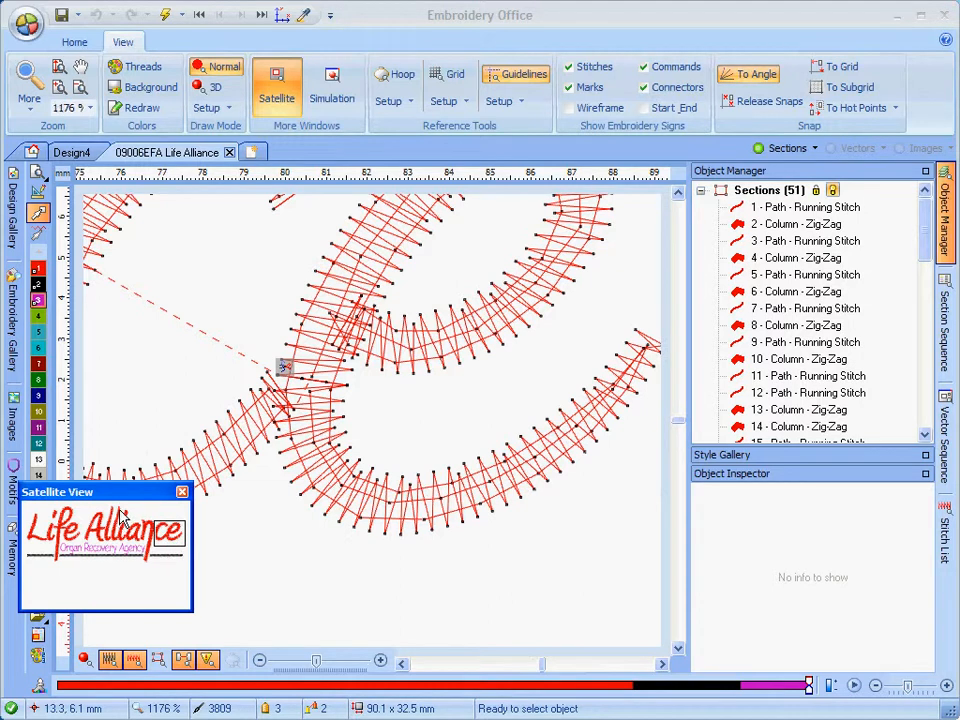
mouse_move(413, 322)
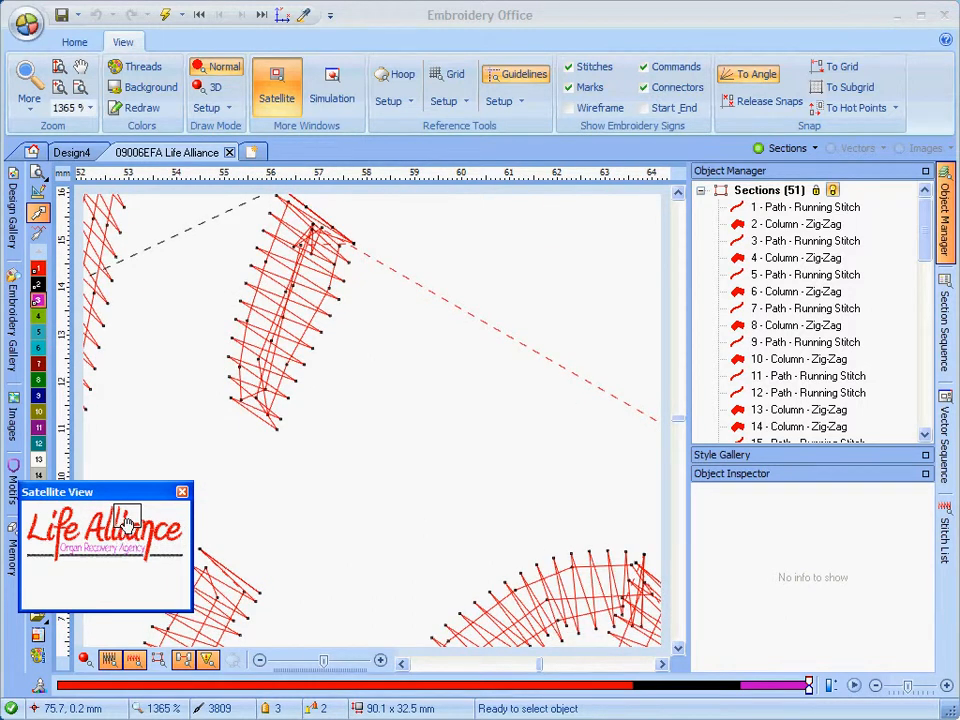
mouse_move(47, 540)
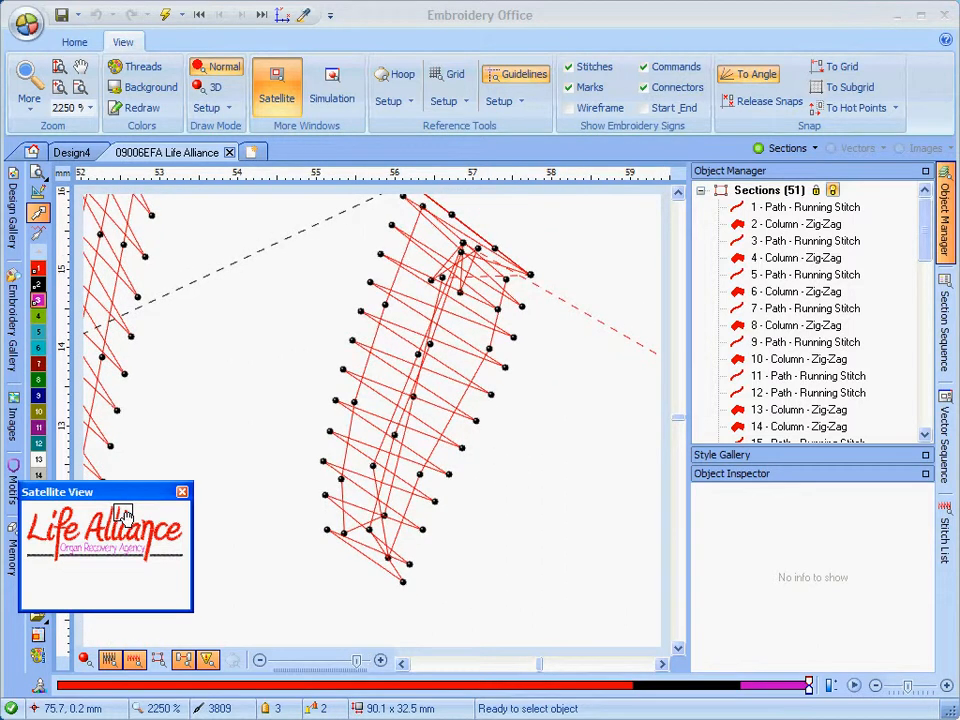
mouse_move(137, 577)
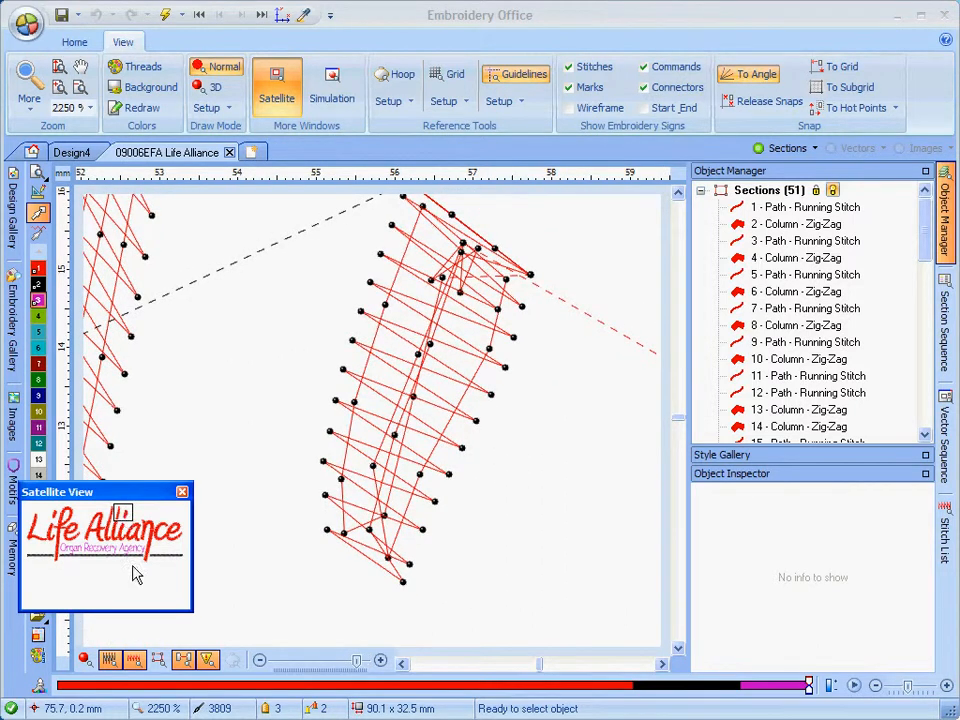
mouse_move(256, 584)
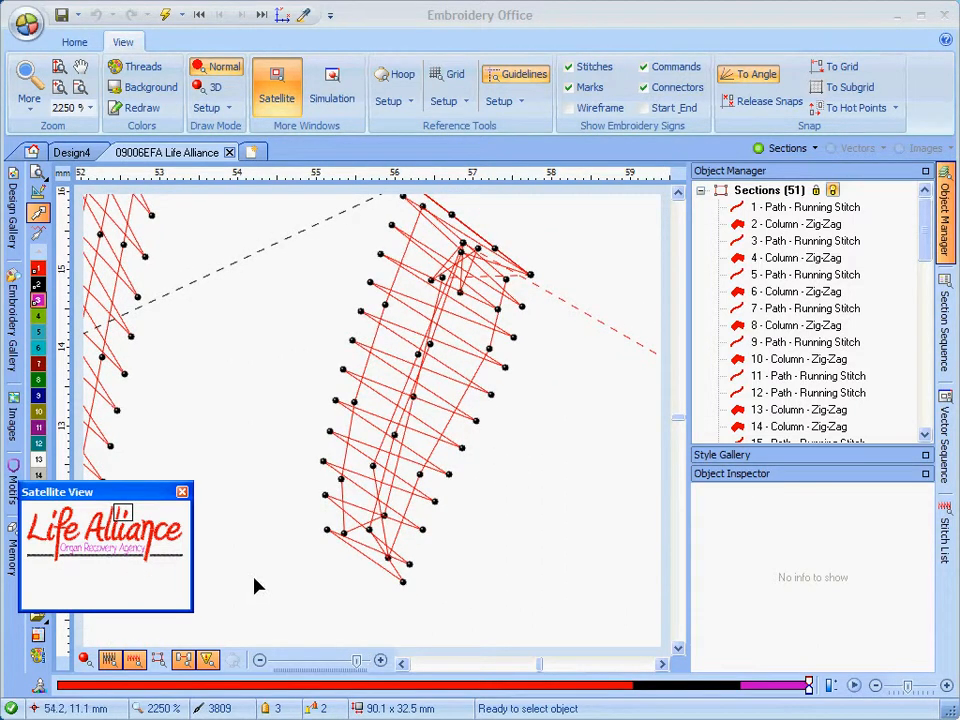